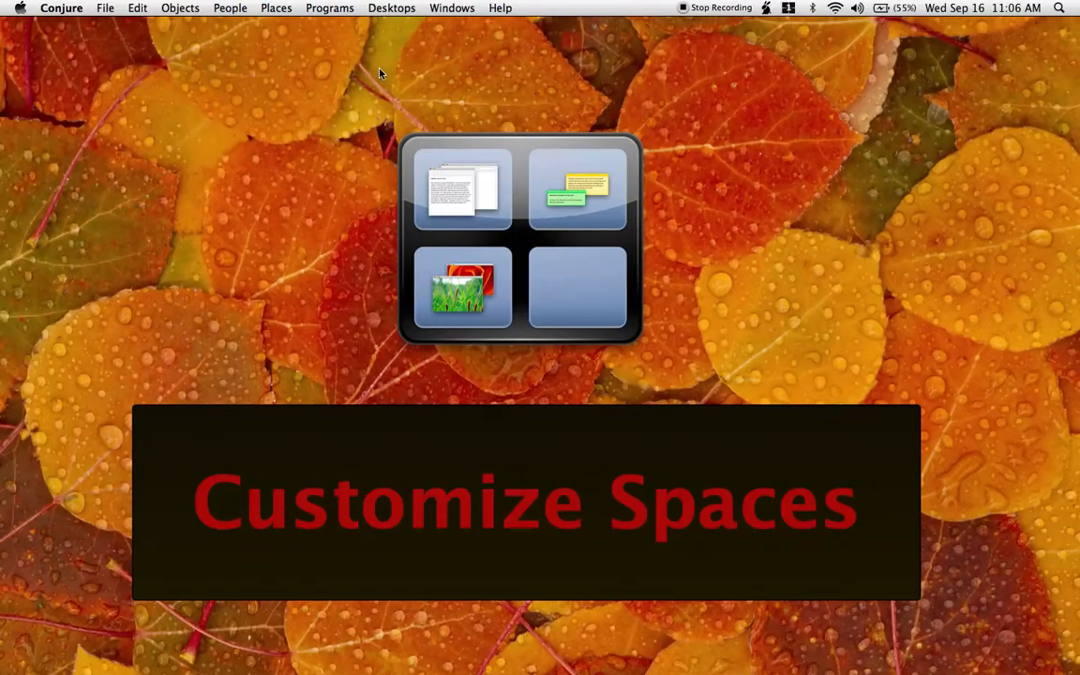
{"action": "mouse_move", "coordinate": [418, 26]}
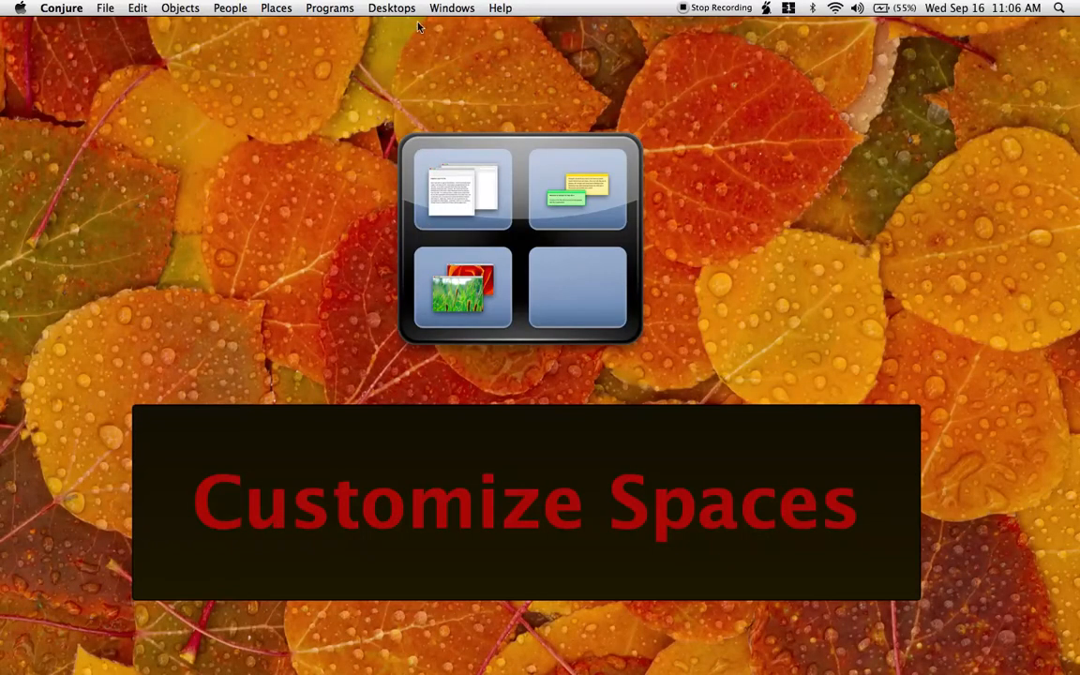
Switch to the space showing the Quartz Compositions desktop with its drive icons
{"action": "left_click", "coordinate": [452, 7]}
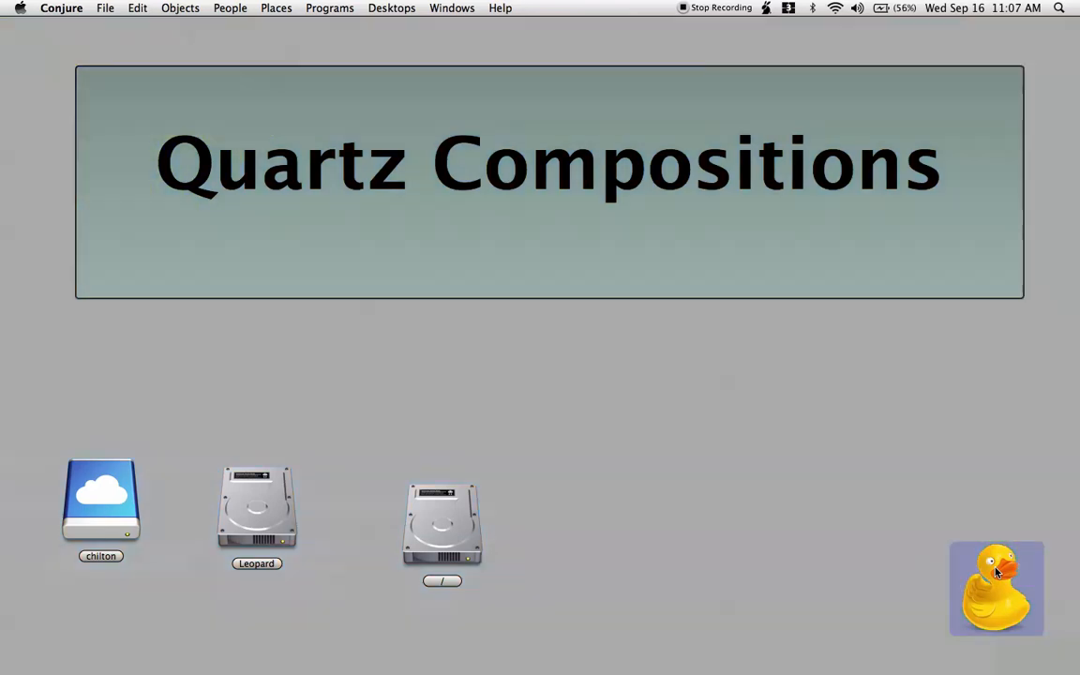
Move to the People desktop to add the Mister Awesome contact as a person icon
{"action": "left_click", "coordinate": [229, 7]}
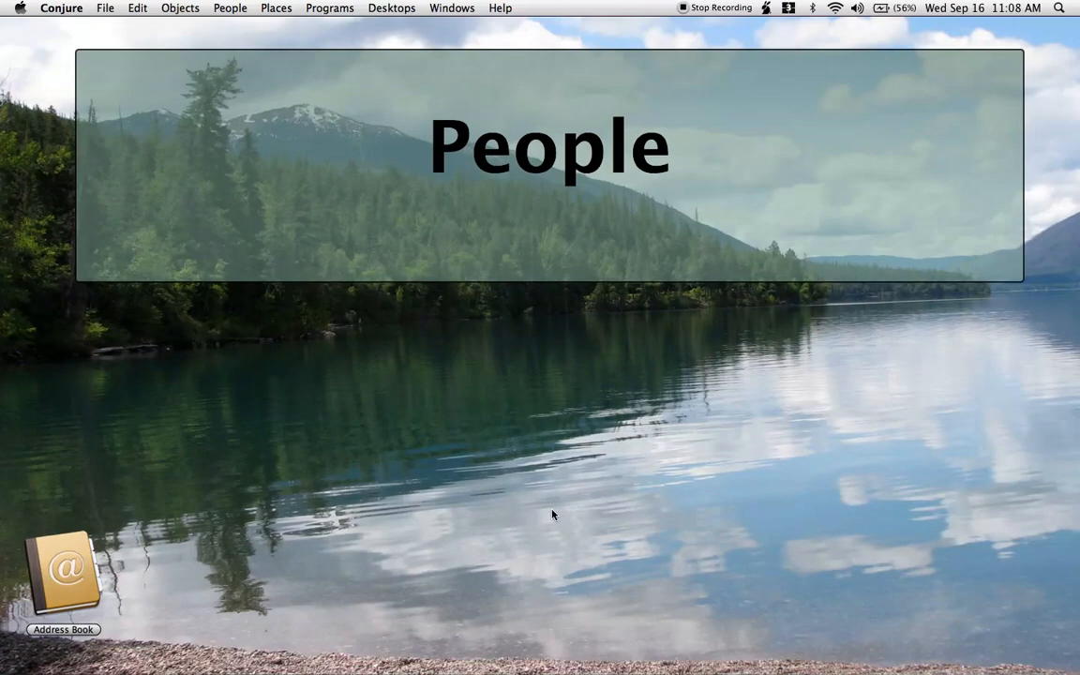
{"action": "mouse_move", "coordinate": [28, 502]}
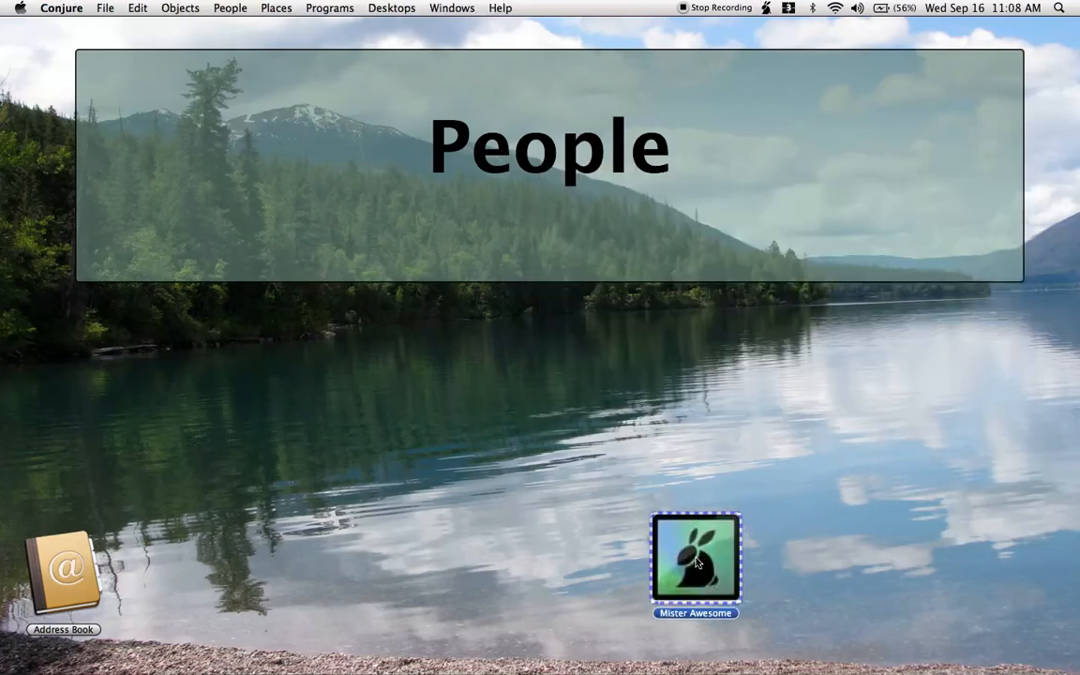
Drag the Mister Awesome icon rightward to a new spot on the People desktop
{"action": "left_click_drag", "start_coordinate": [696, 563], "coordinate": [728, 529]}
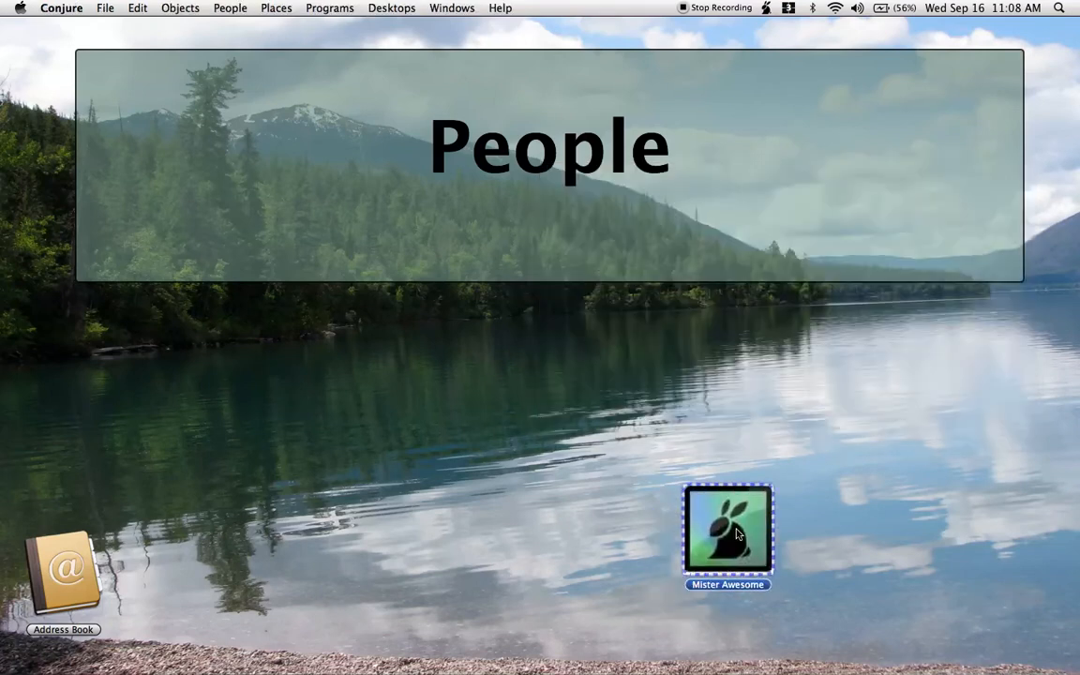
{"action": "left_click_drag", "start_coordinate": [728, 529], "coordinate": [812, 483]}
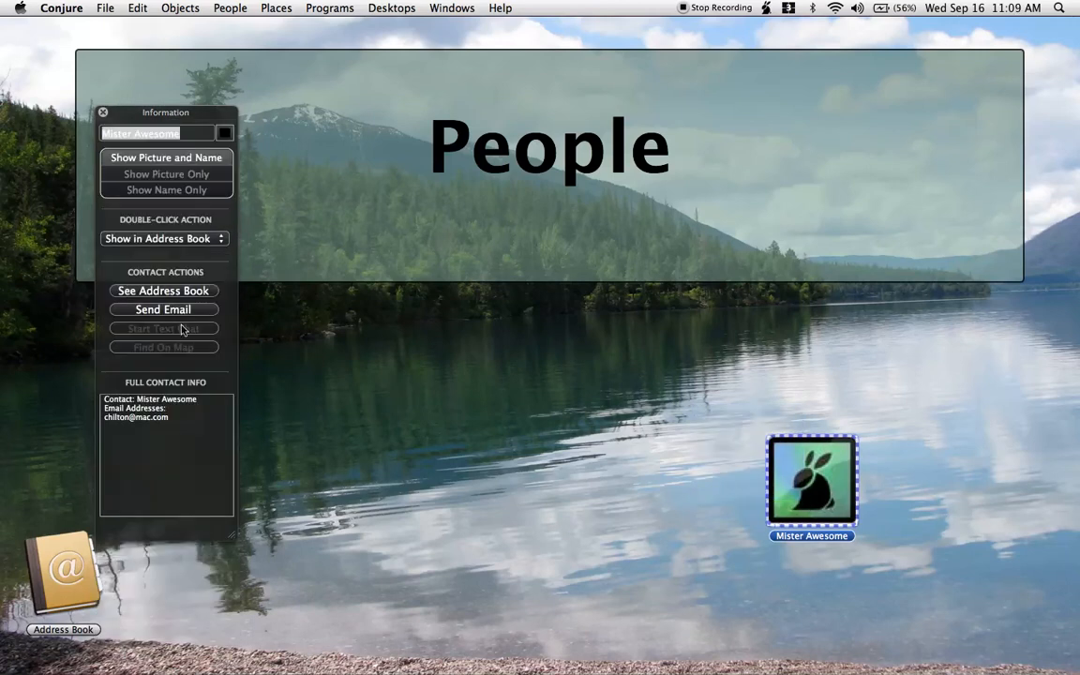
{"action": "mouse_move", "coordinate": [589, 409]}
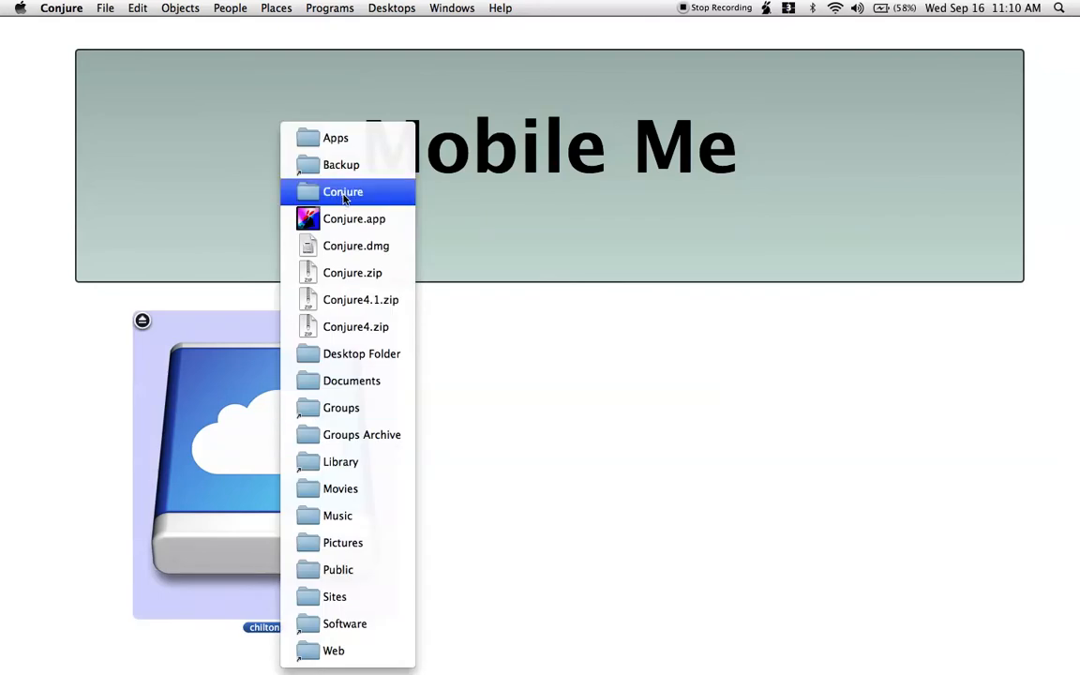
Place the MyDesktop item from the iDisk's Conjure folder onto the Mobile Me desktop
{"action": "left_click", "coordinate": [342, 192]}
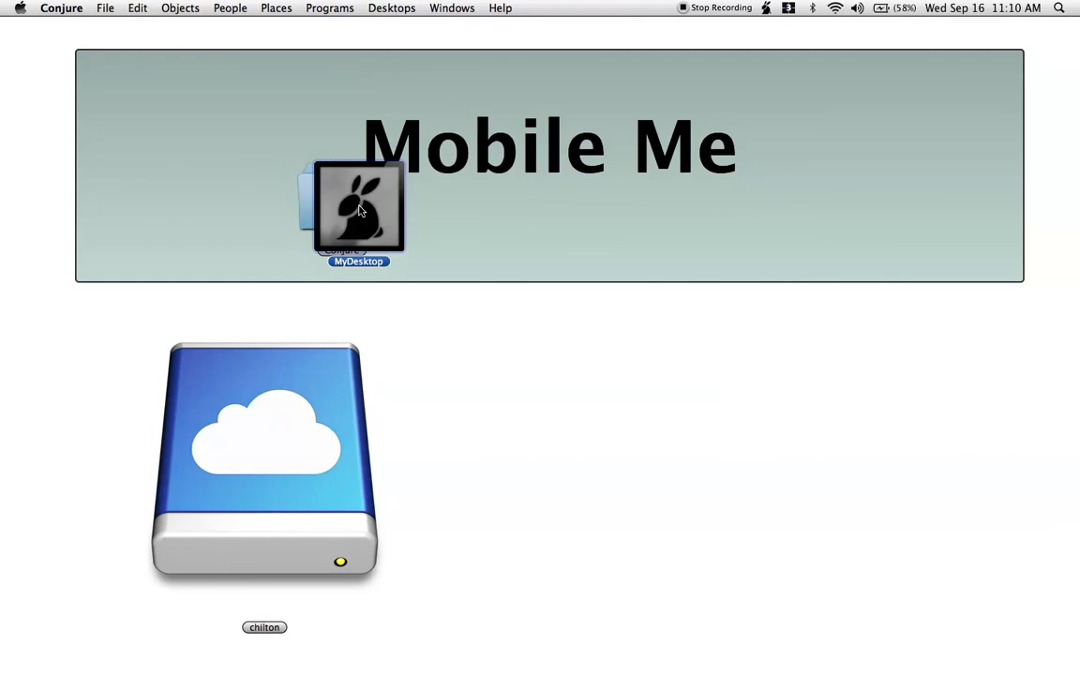
{"action": "left_click_drag", "start_coordinate": [360, 205], "coordinate": [726, 469]}
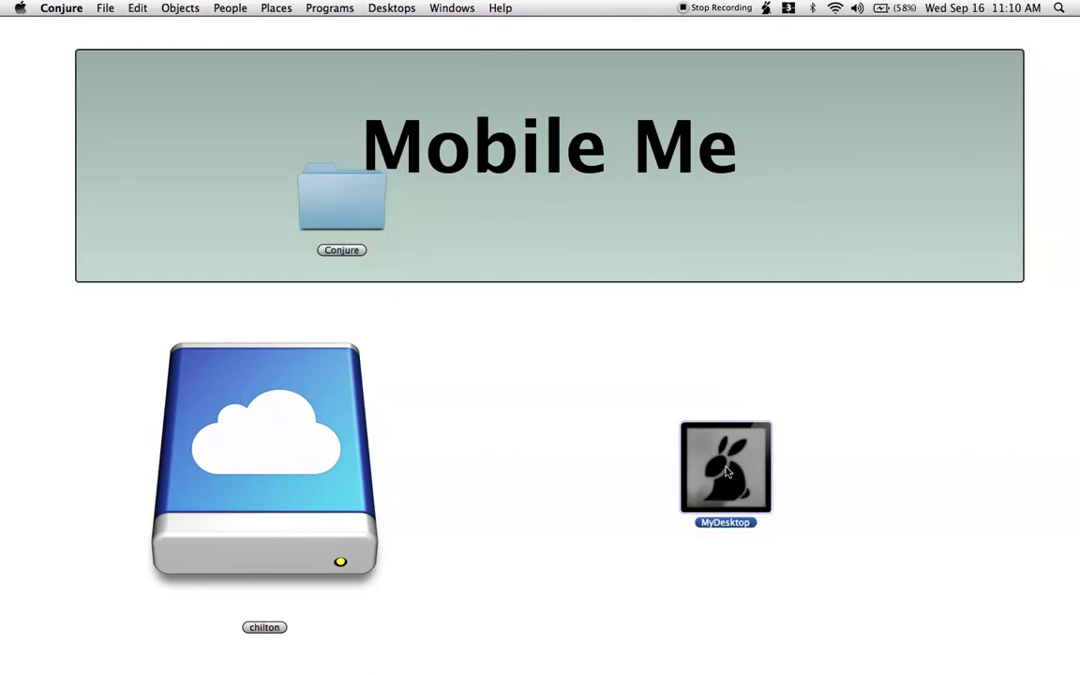